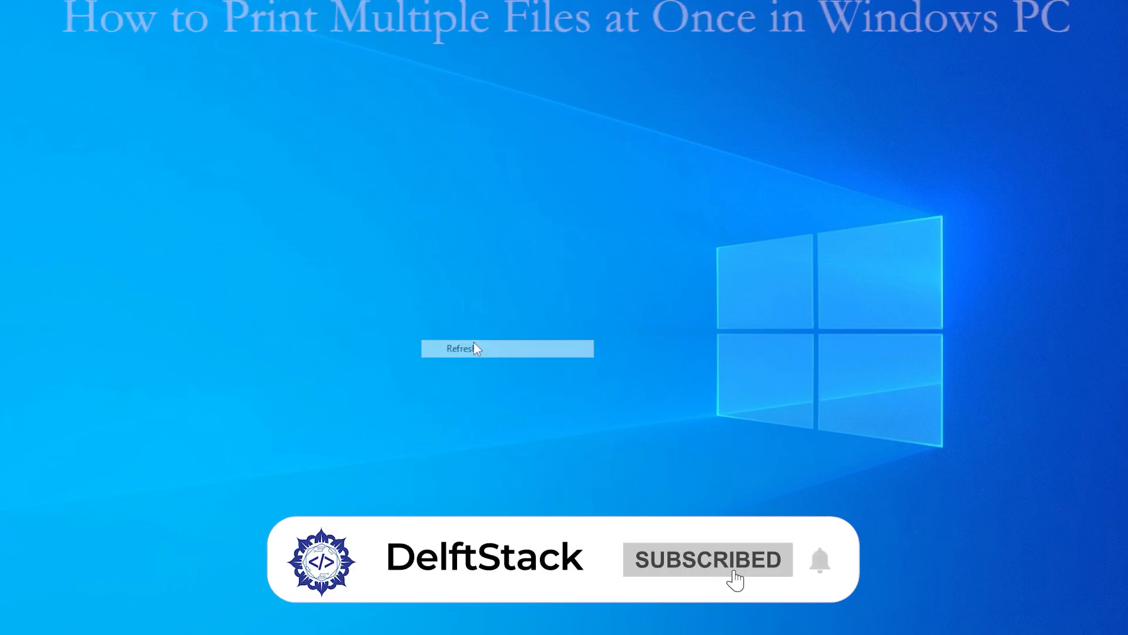
Step: Select all three PDF files in New folder (2) with Ctrl+A
right_click(474, 349)
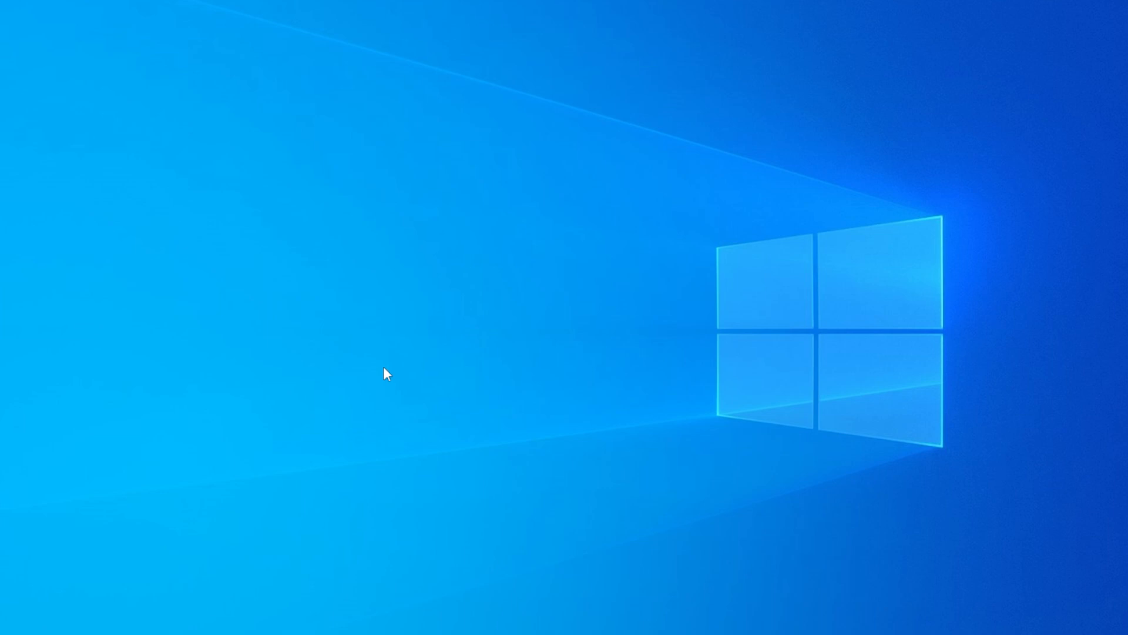
mouse_move(387, 354)
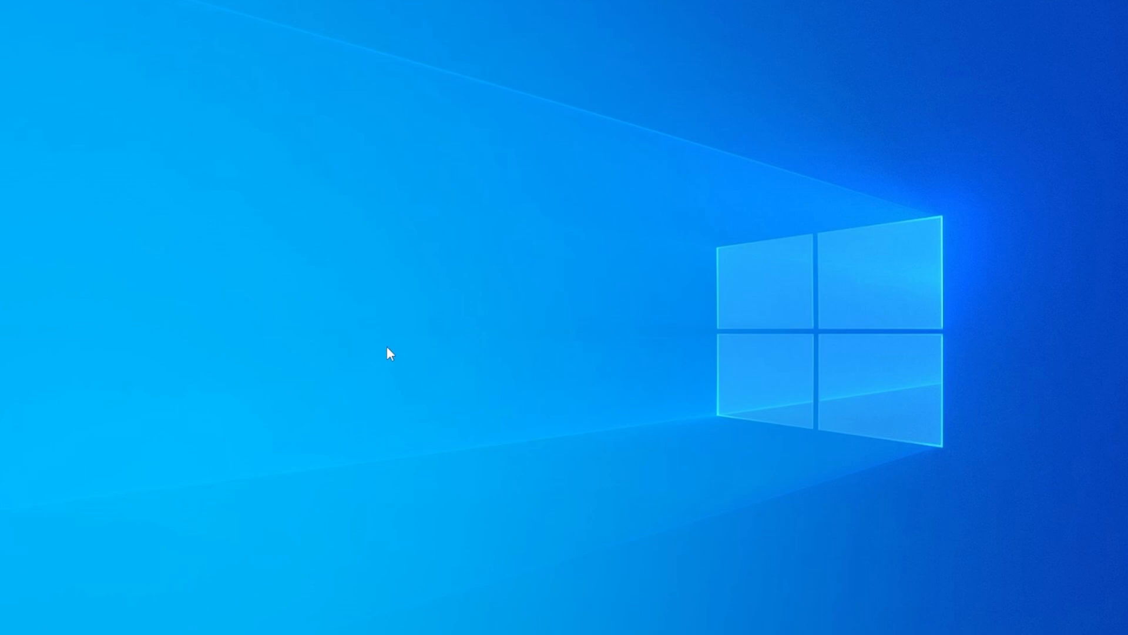
mouse_move(387, 350)
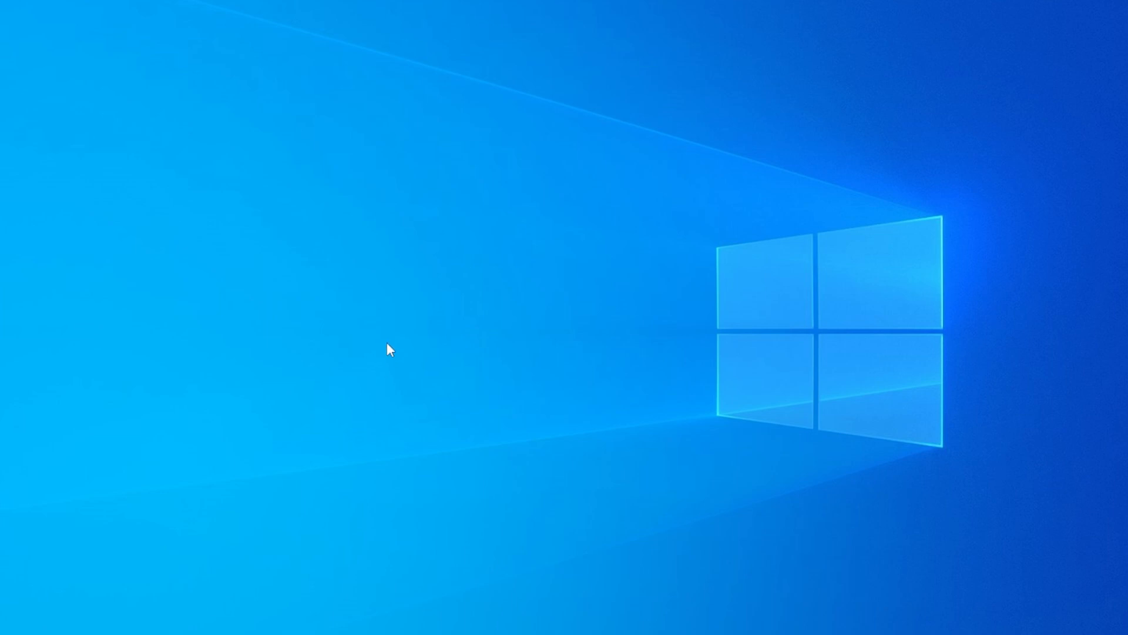
mouse_move(624, 499)
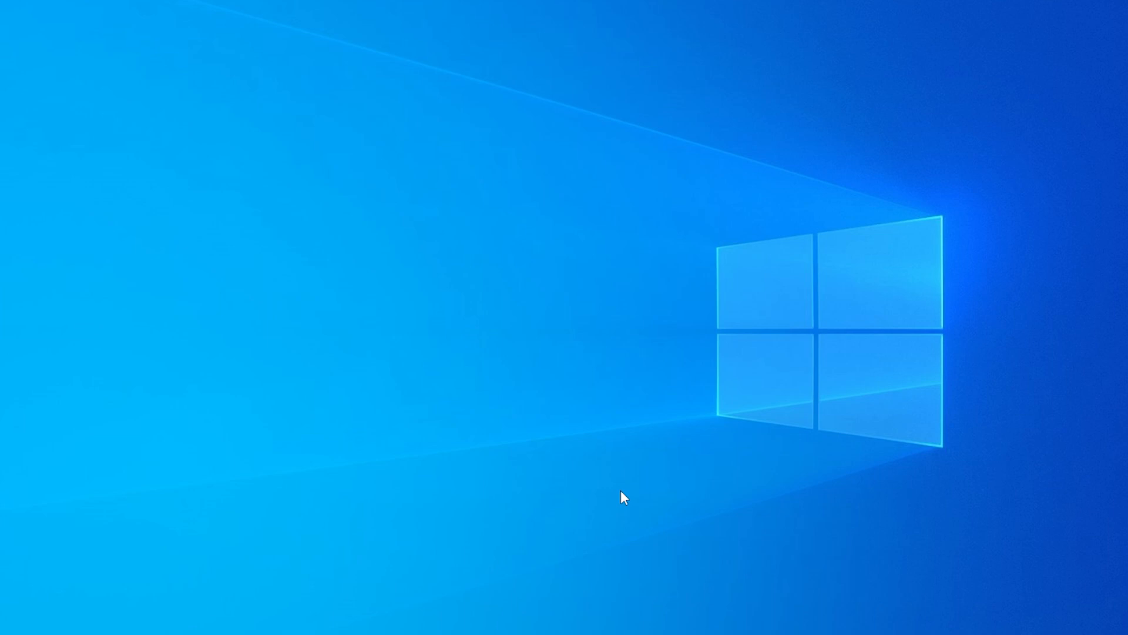
mouse_move(279, 506)
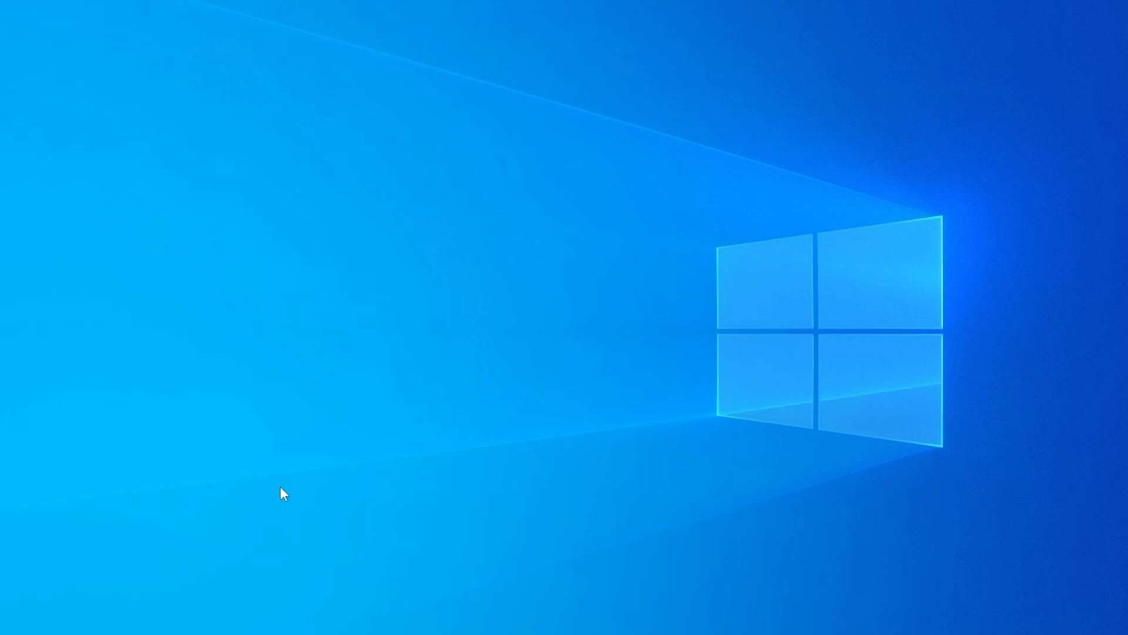
mouse_move(67, 610)
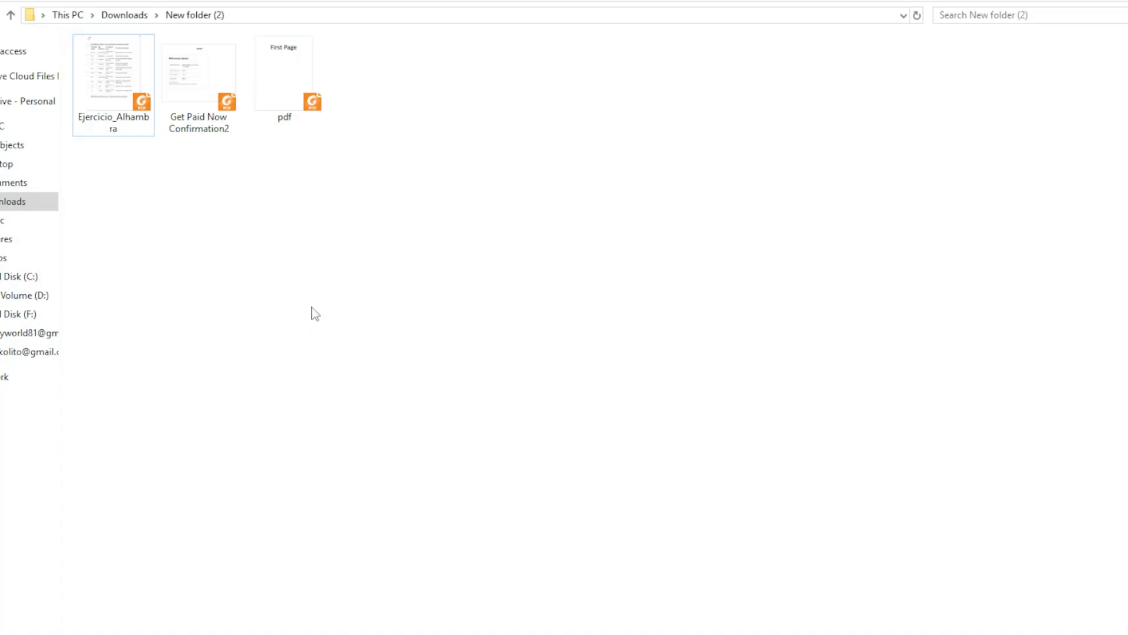
mouse_move(327, 218)
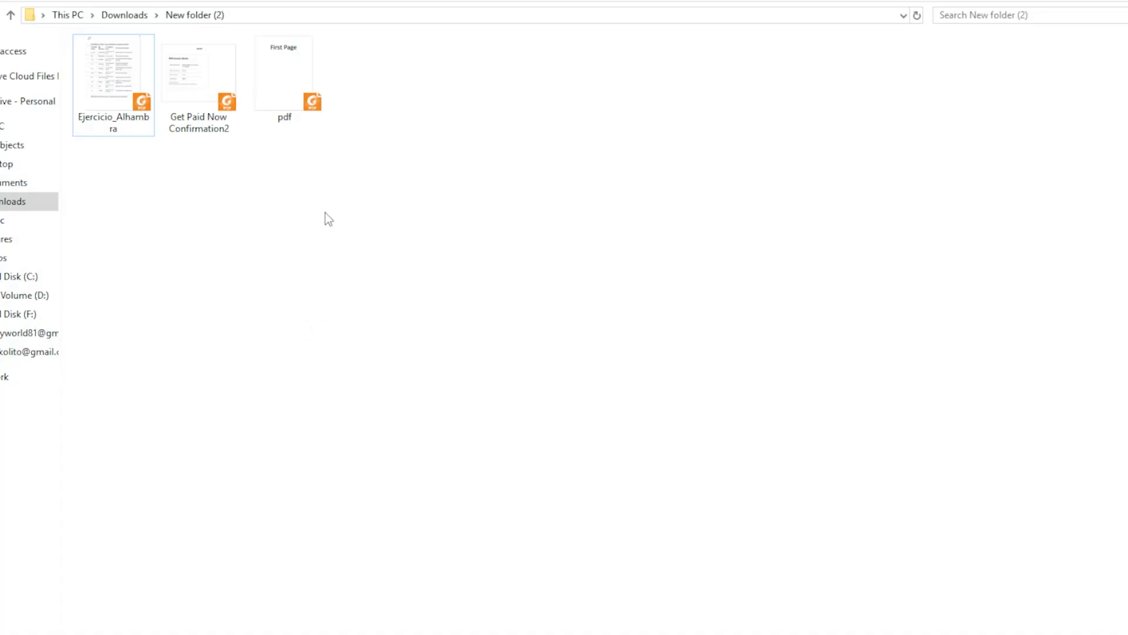
mouse_move(379, 117)
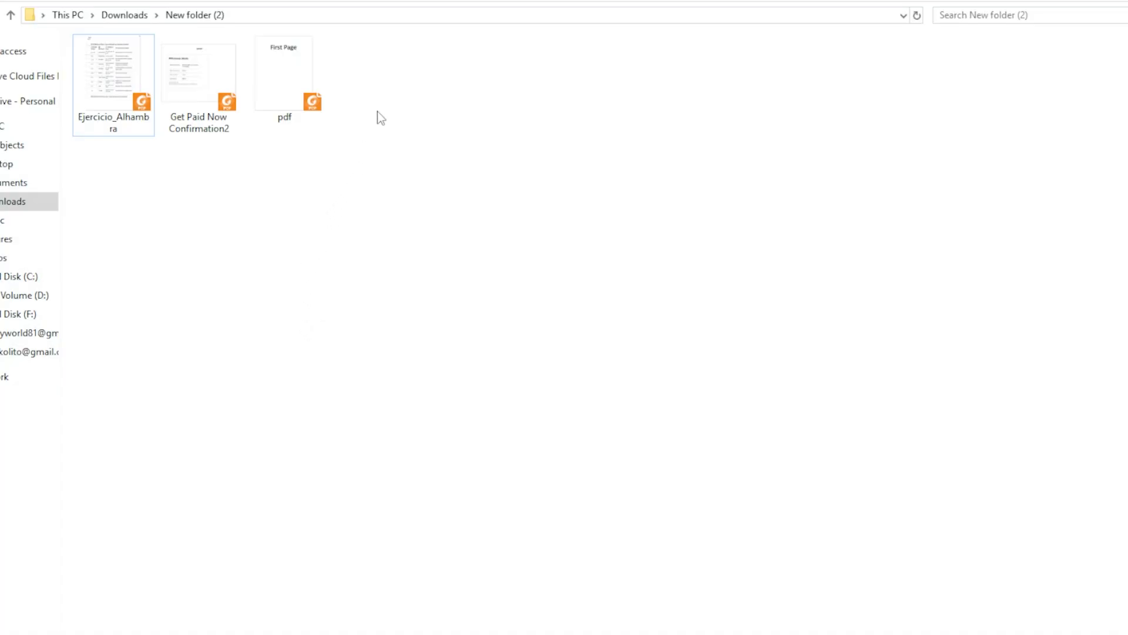
left_click(198, 72)
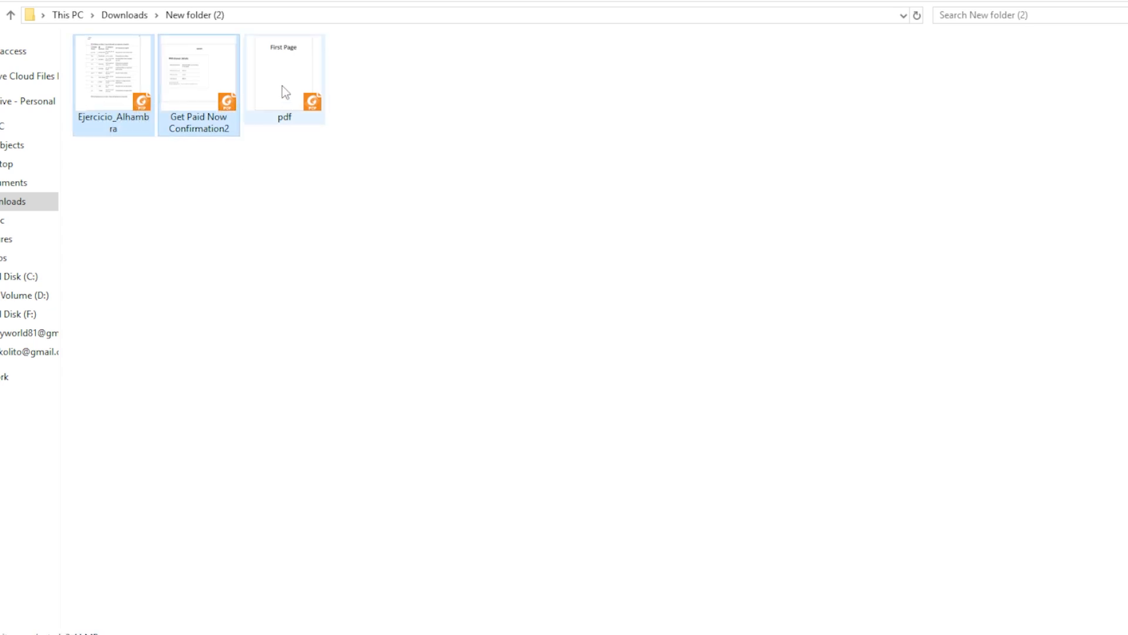
left_click(401, 172)
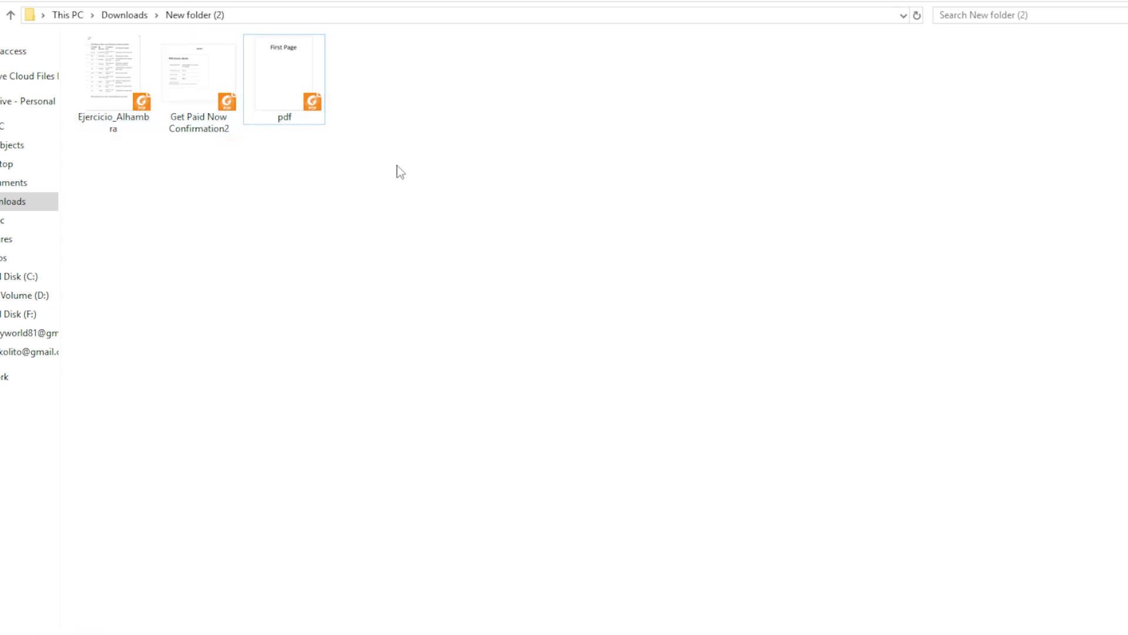
mouse_move(403, 189)
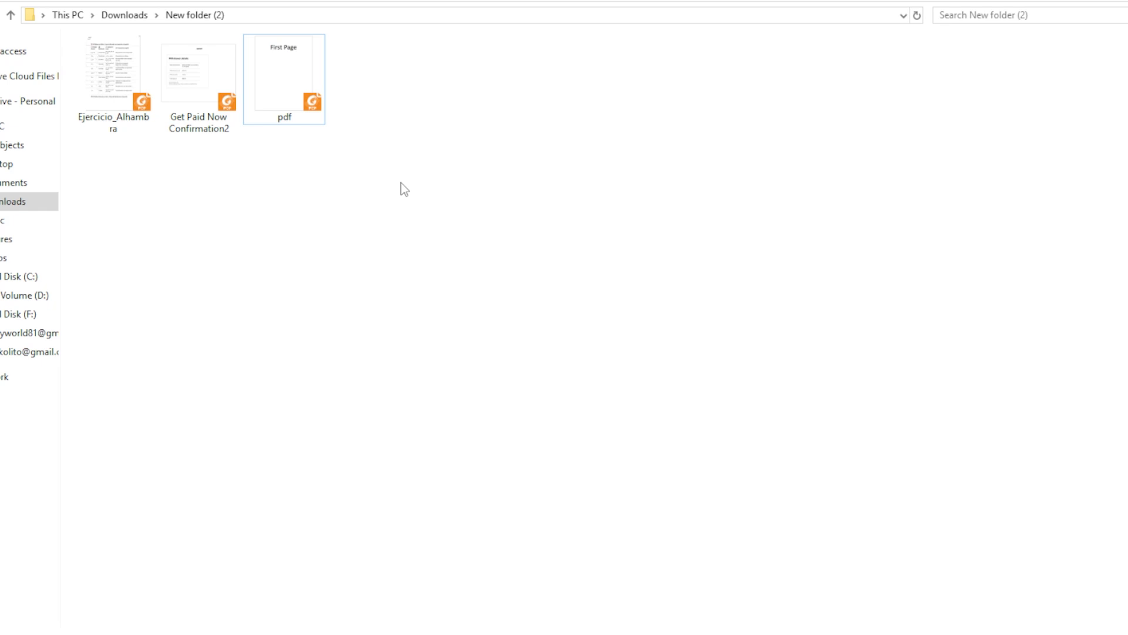
key("ctrl+a")
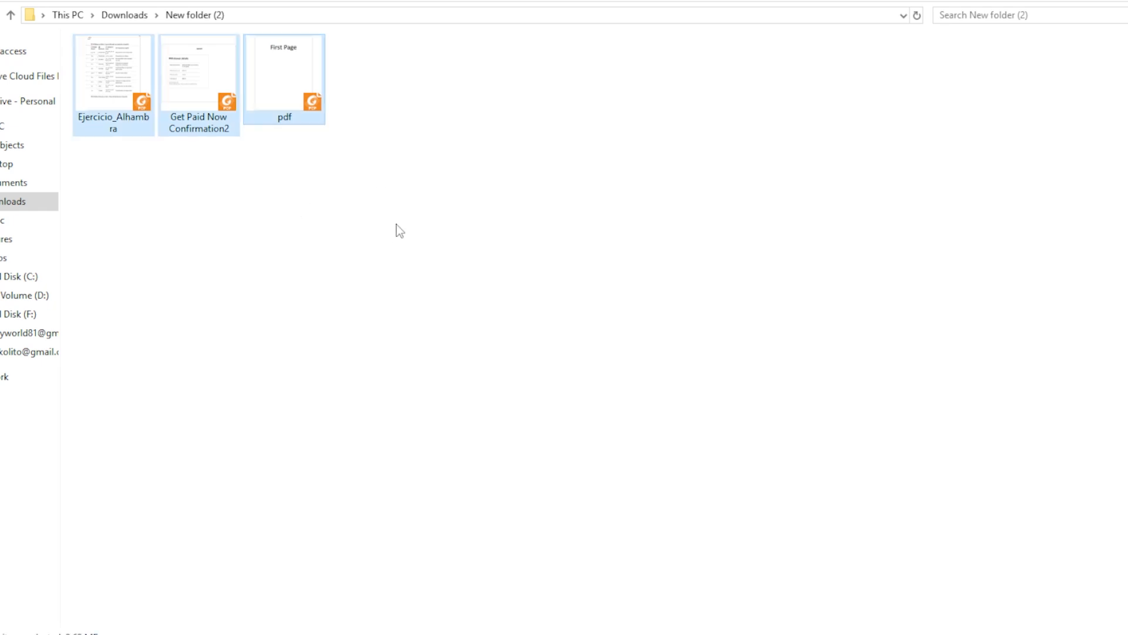
mouse_move(314, 186)
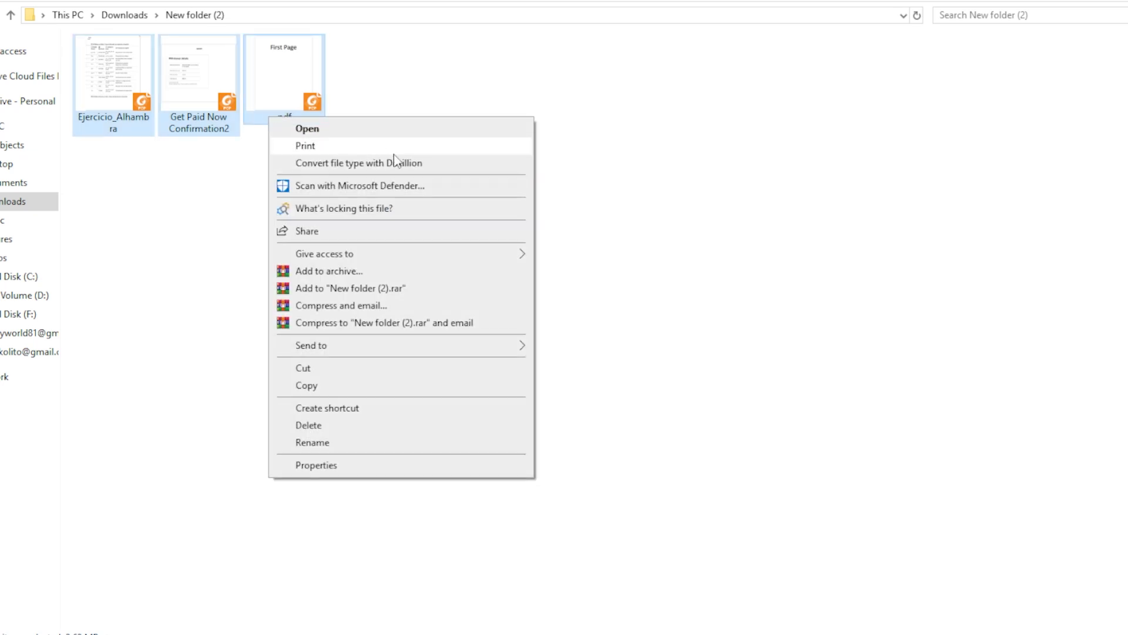
mouse_move(402, 151)
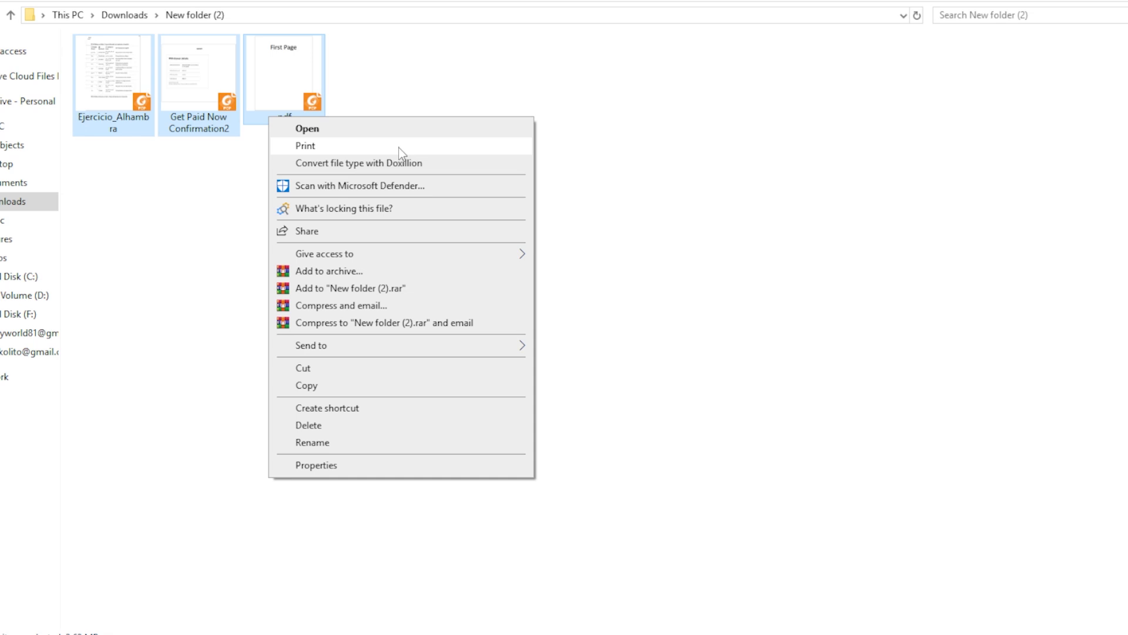
mouse_move(334, 150)
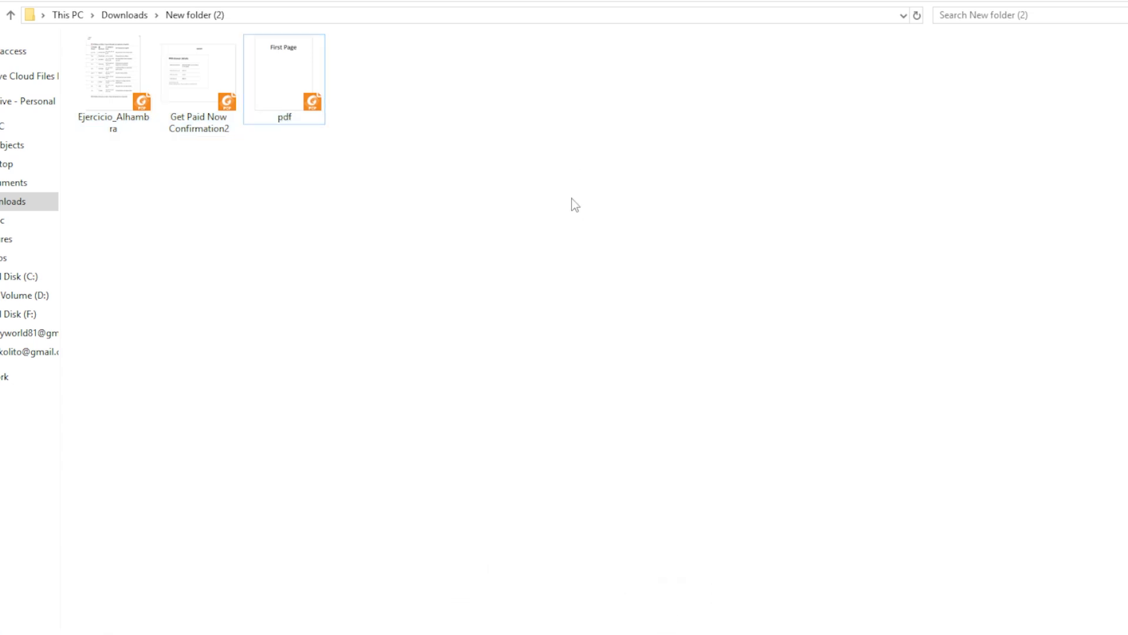
mouse_move(225, 497)
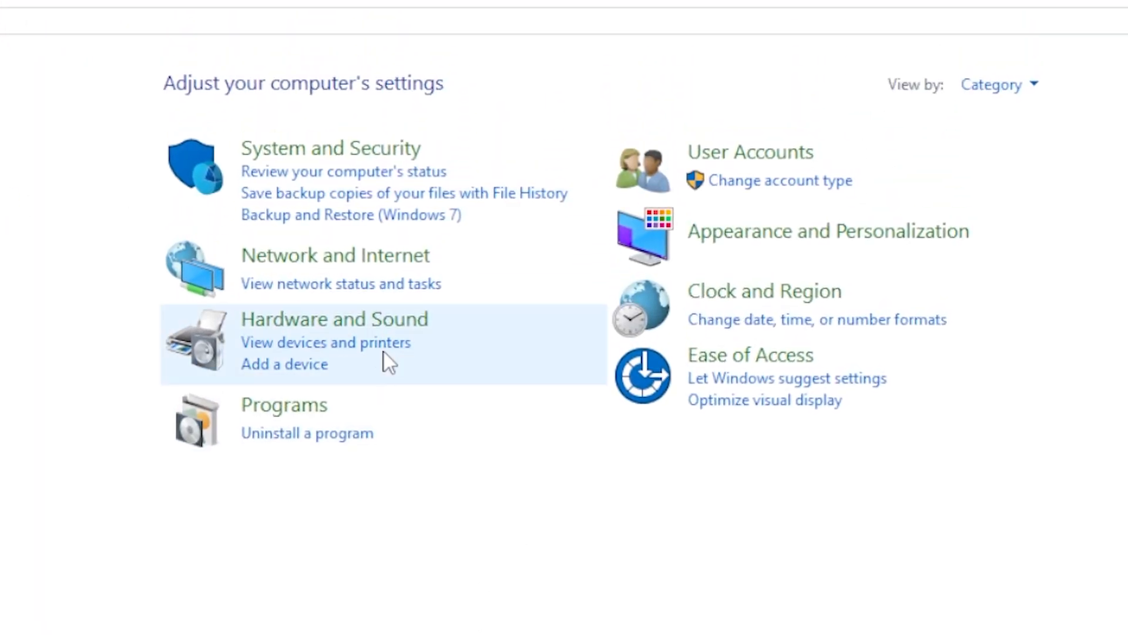
Step: Open View devices and printers under Hardware and Sound
left_click(340, 318)
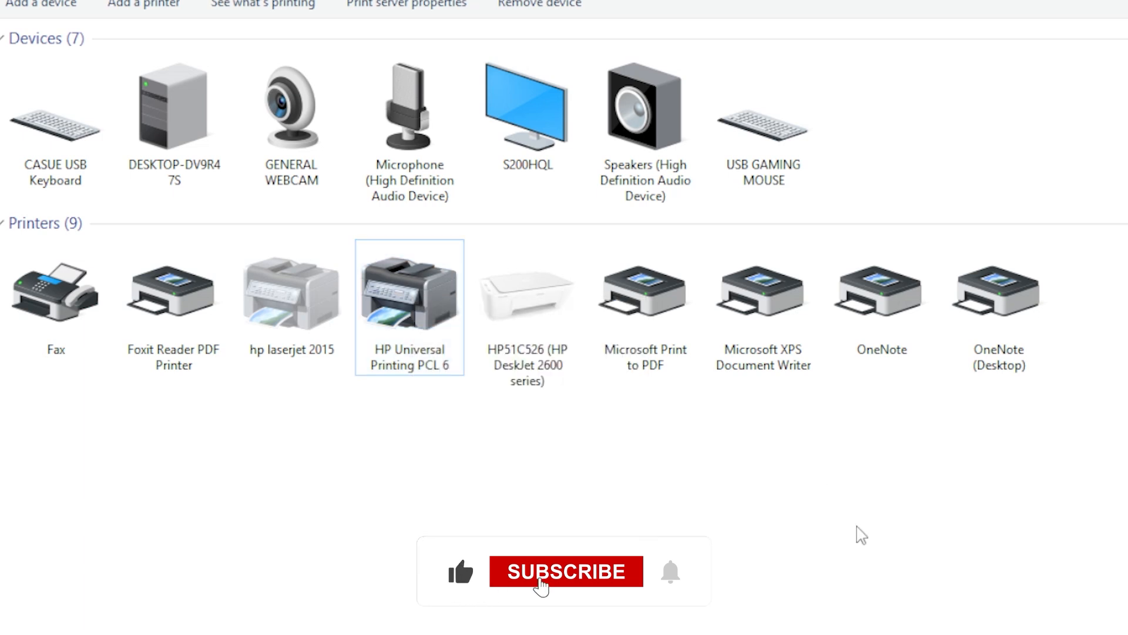
Step: Make HP Universal Printing PCL 6 the default printer via its context menu
right_click(406, 300)
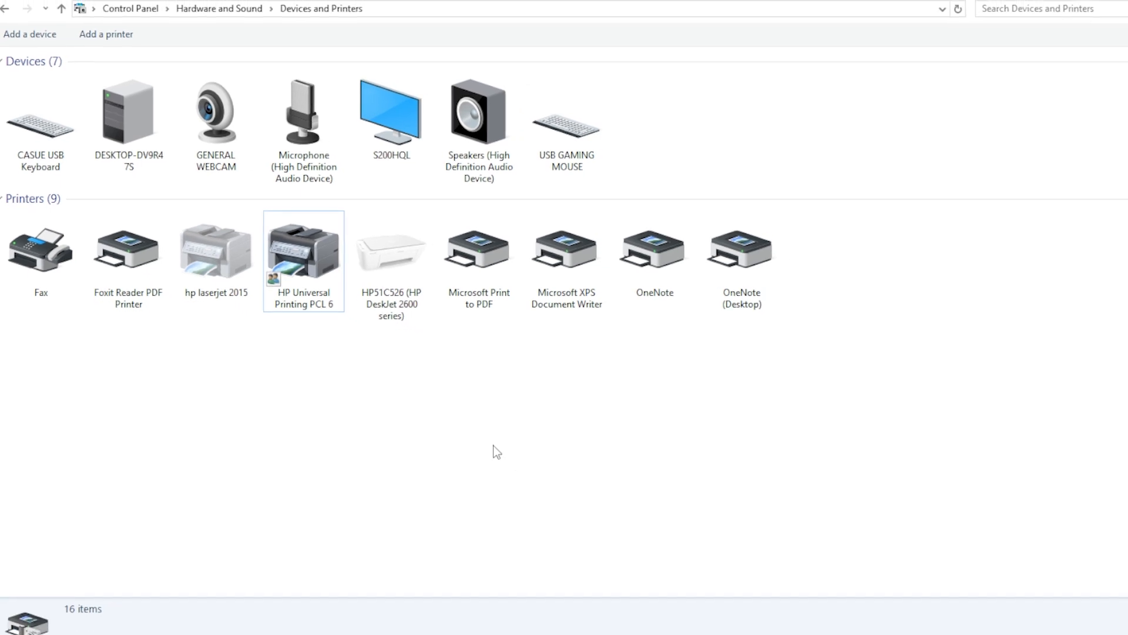
mouse_move(575, 481)
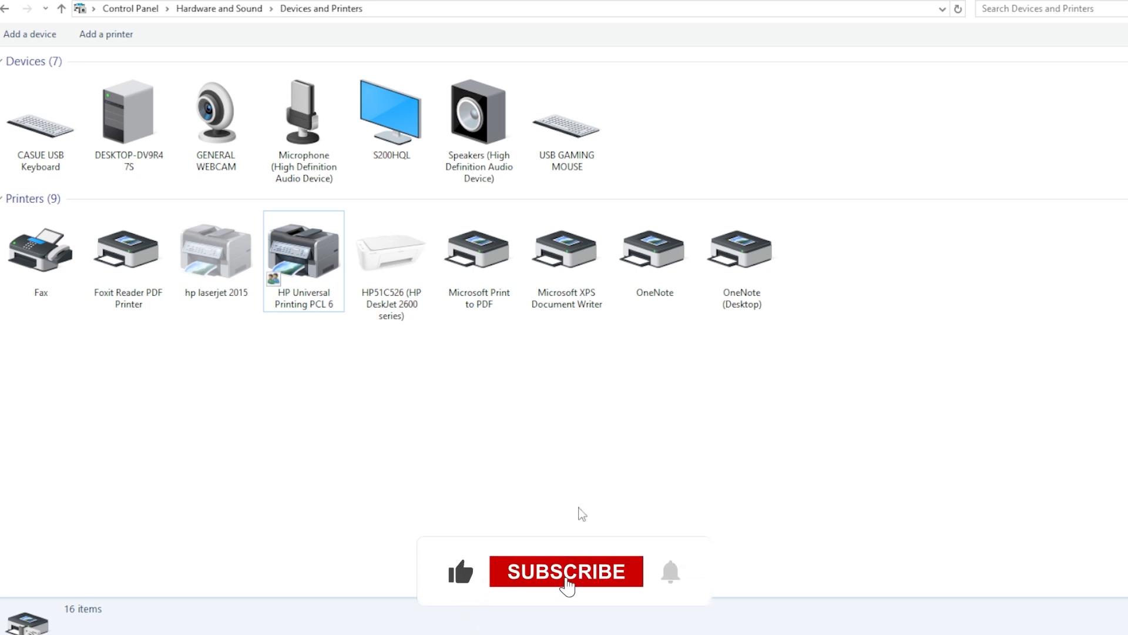
left_click(567, 571)
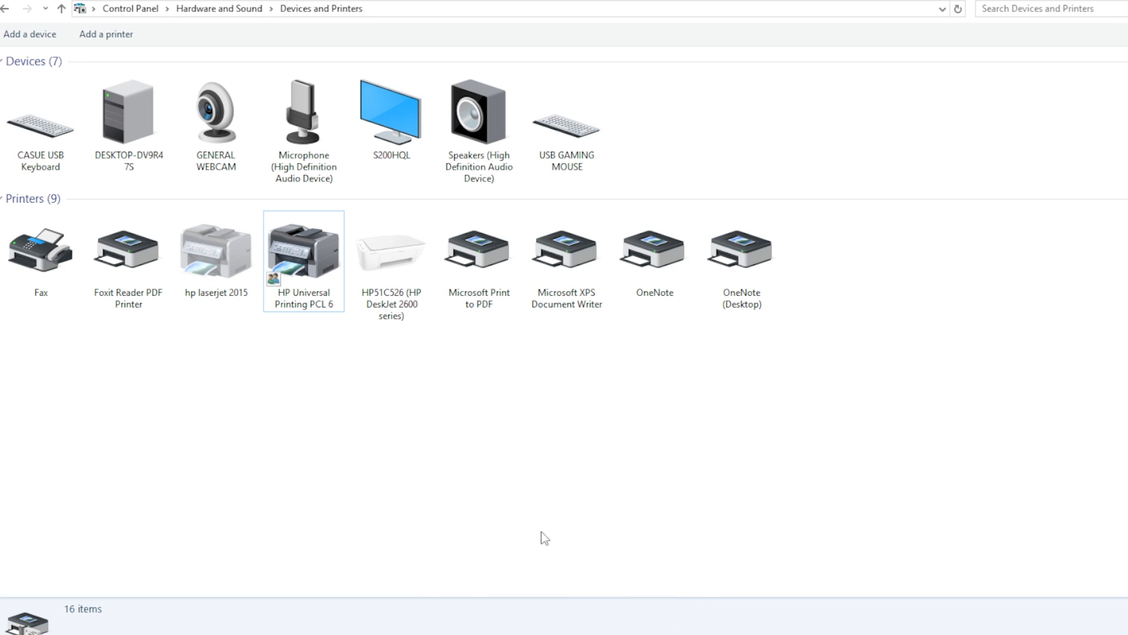
mouse_move(551, 543)
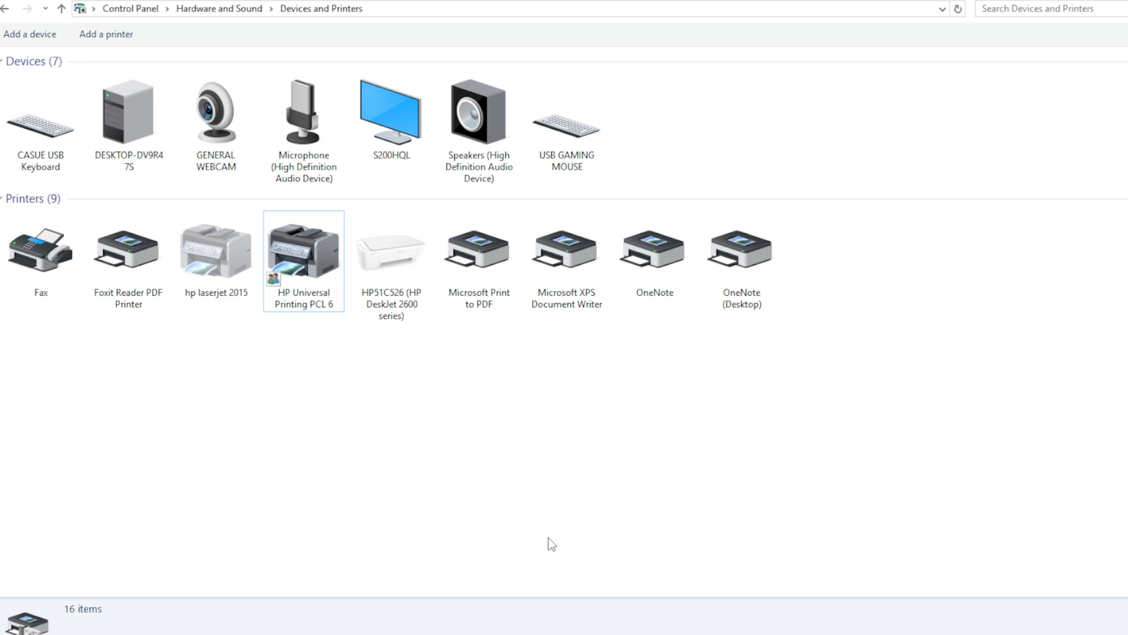